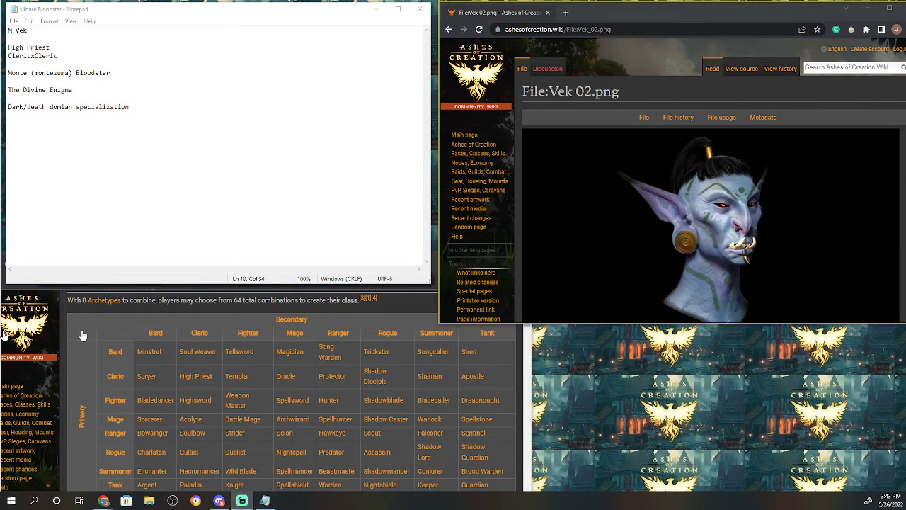
pyautogui.moveTo(129, 407)
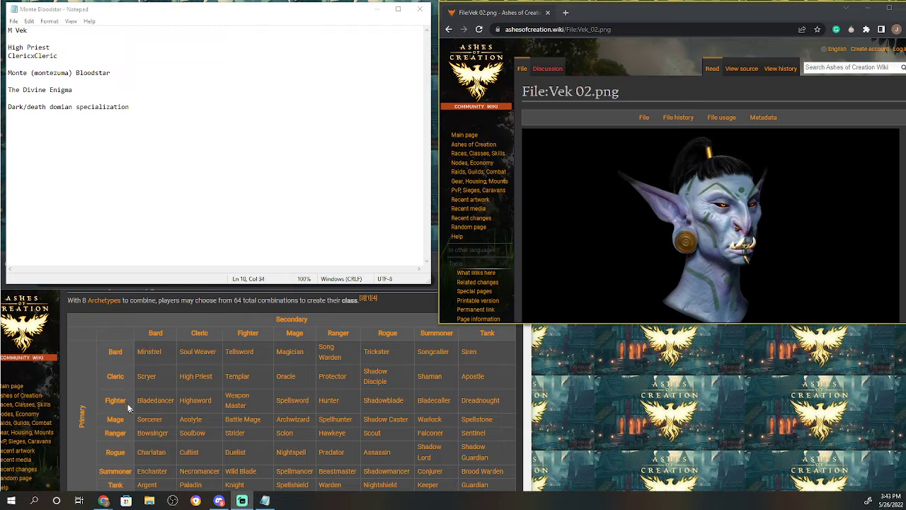
pyautogui.moveTo(215, 344)
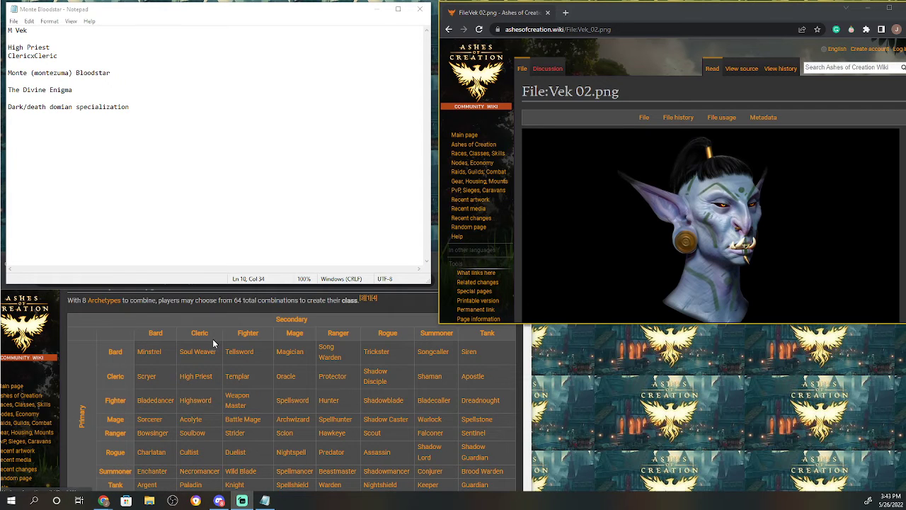
pyautogui.moveTo(588, 237)
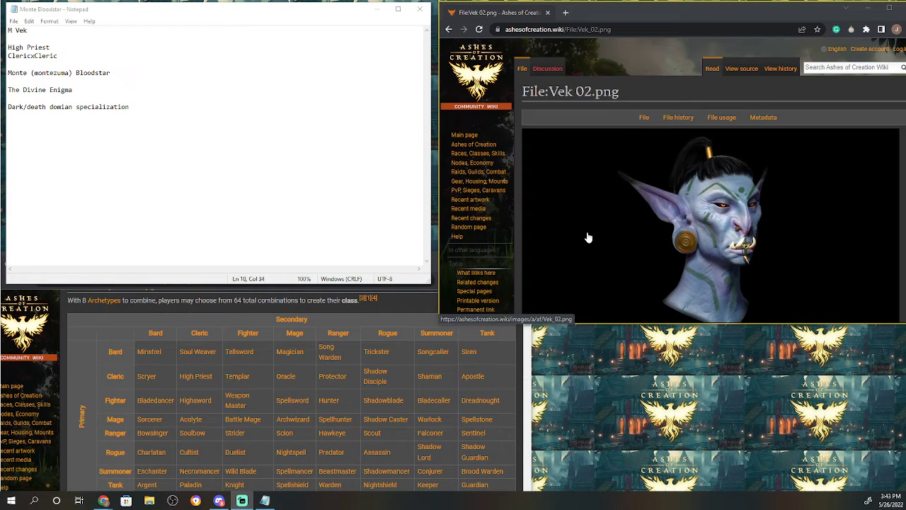